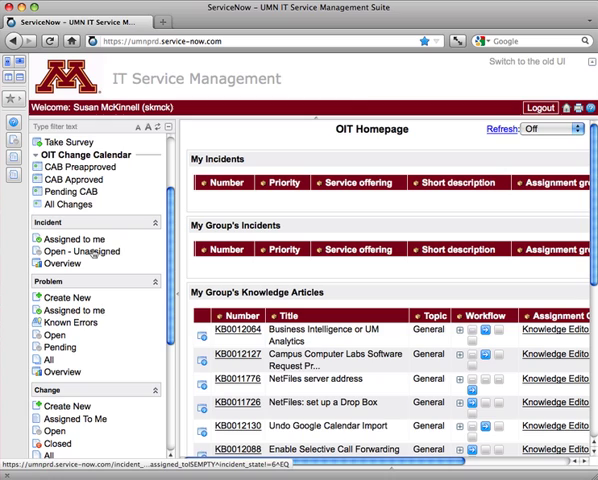
Open the Incident > Open - Unassigned list in the navigator.
click(82, 251)
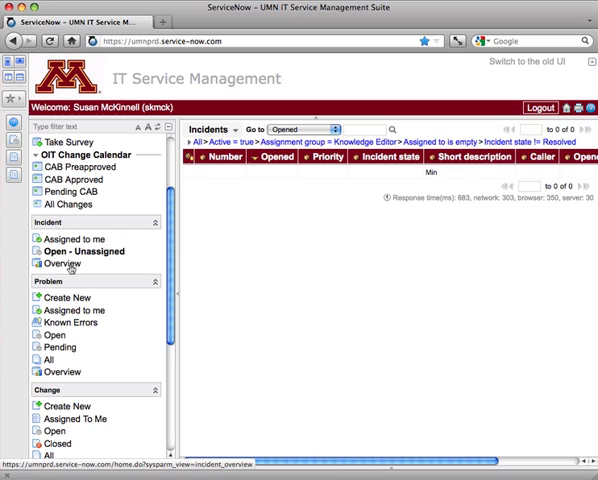
mouse_move(207, 265)
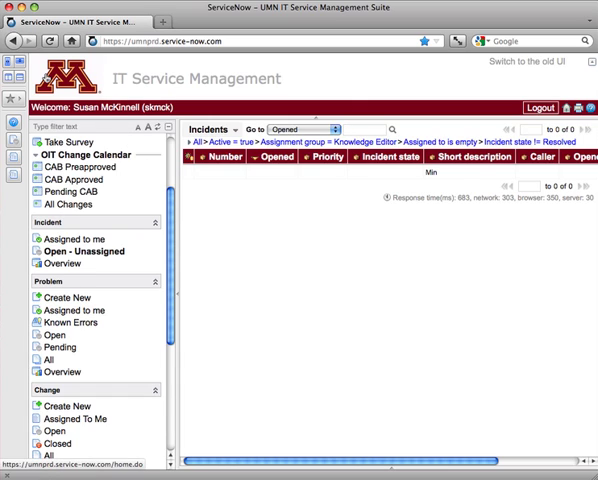
Hide the navigator and search incidents by Number for 0011913.
click(13, 63)
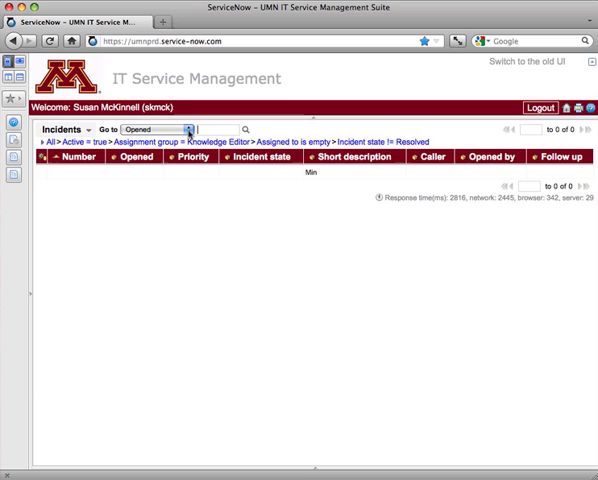
click(188, 129)
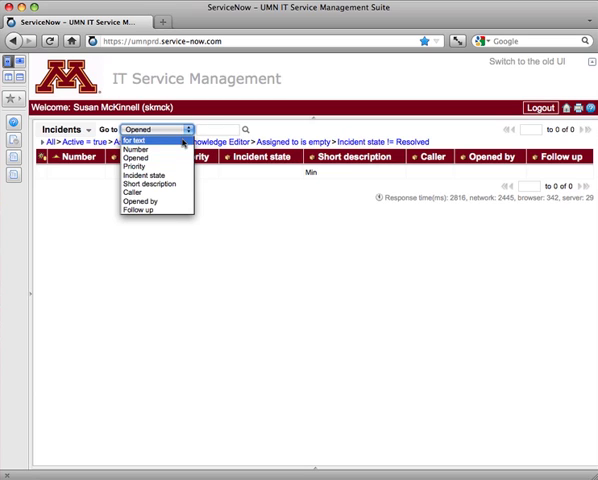
click(137, 150)
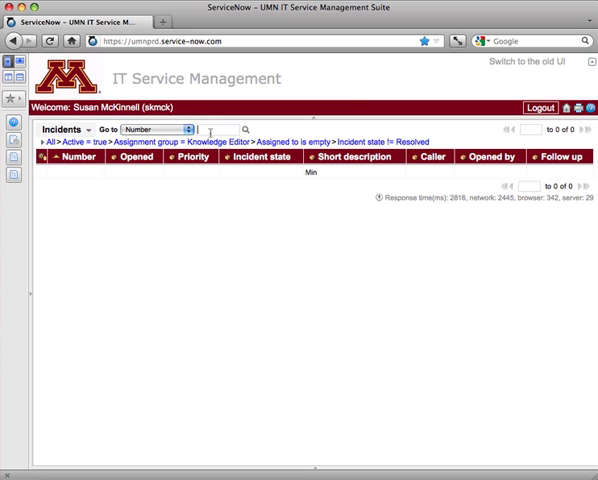
text(0011913)
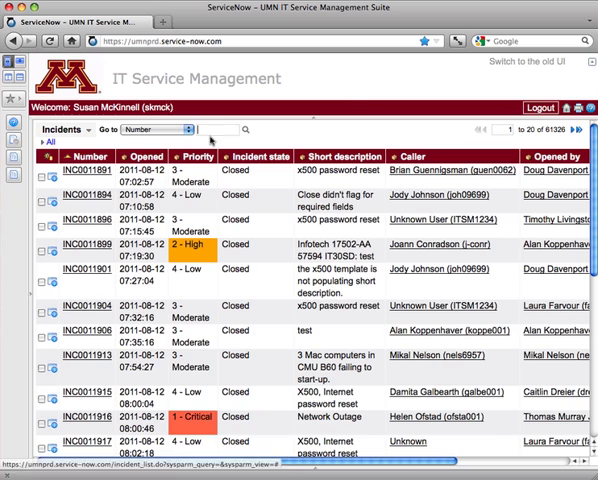
text(0011913)
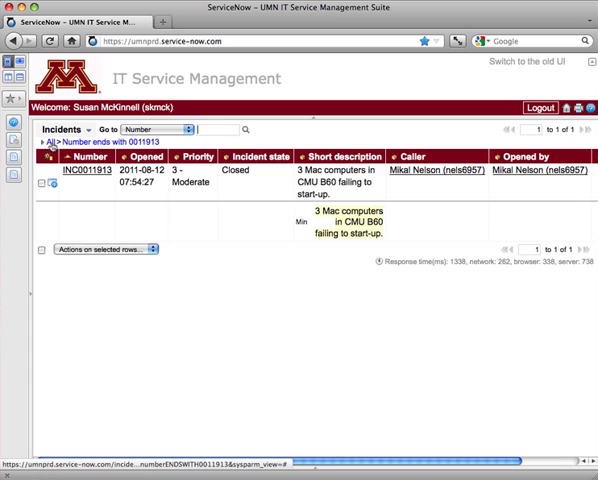
click(47, 151)
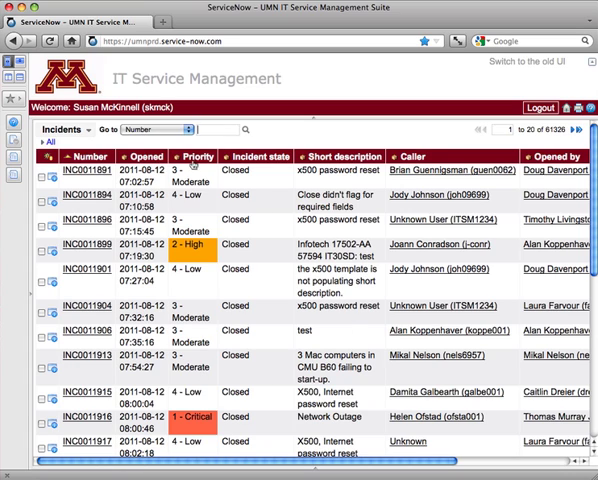
mouse_move(340, 175)
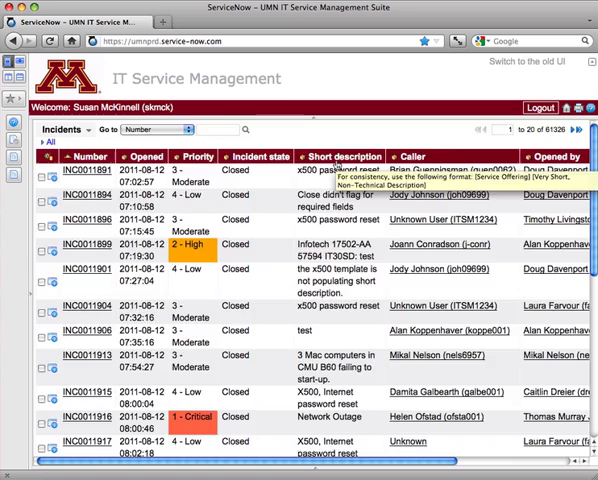
Sort the incident list by Incident state, New first.
click(157, 129)
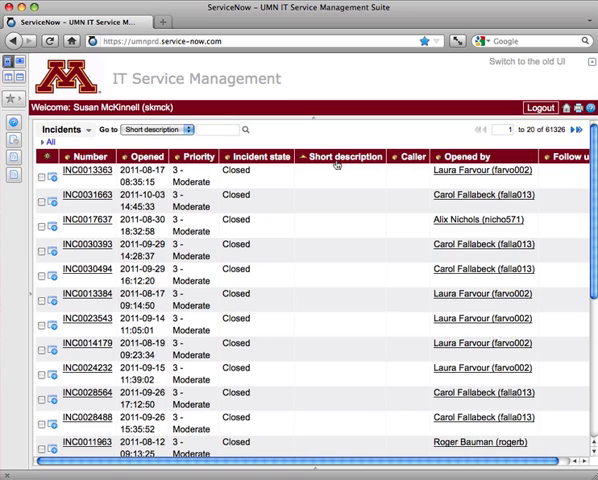
click(338, 156)
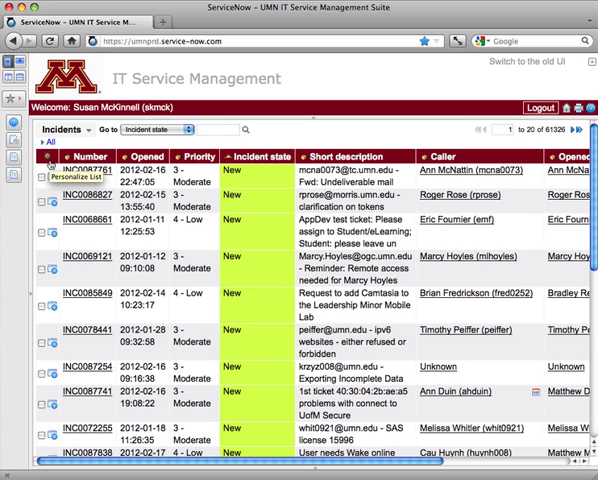
click(52, 160)
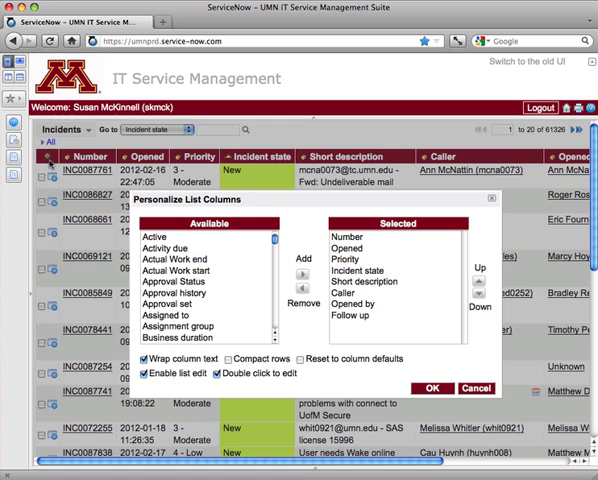
scroll(down, 3)
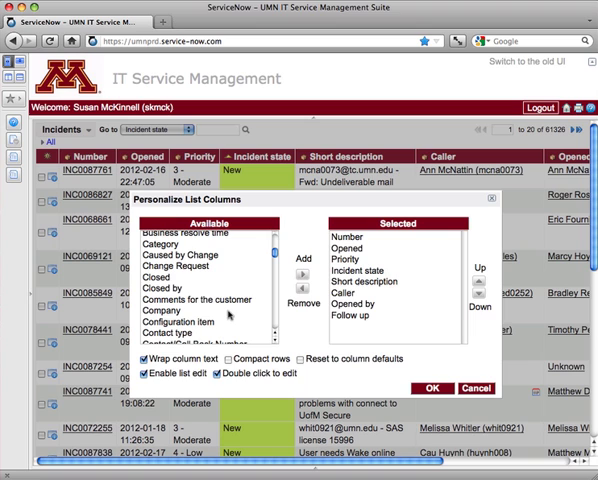
scroll(down, 3)
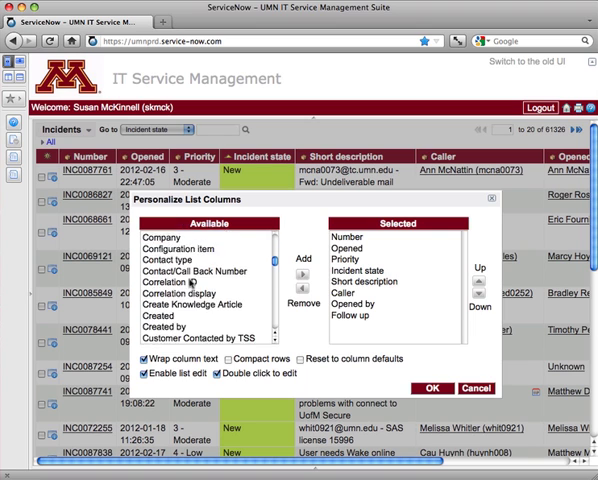
scroll(down, 3)
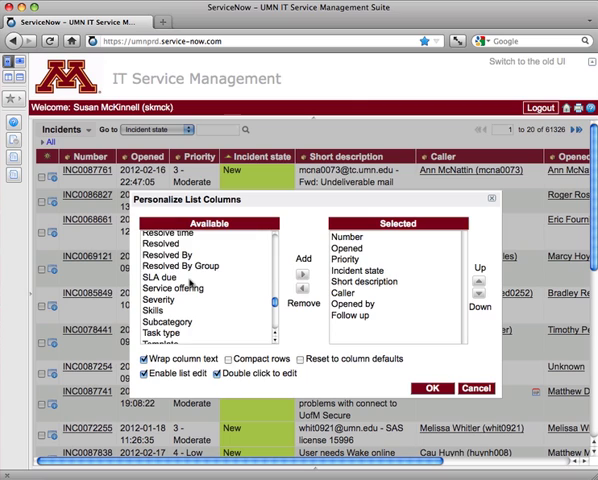
scroll(up, 3)
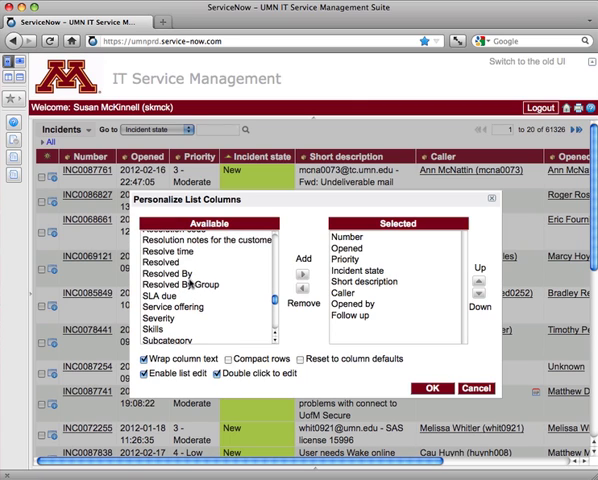
click(185, 274)
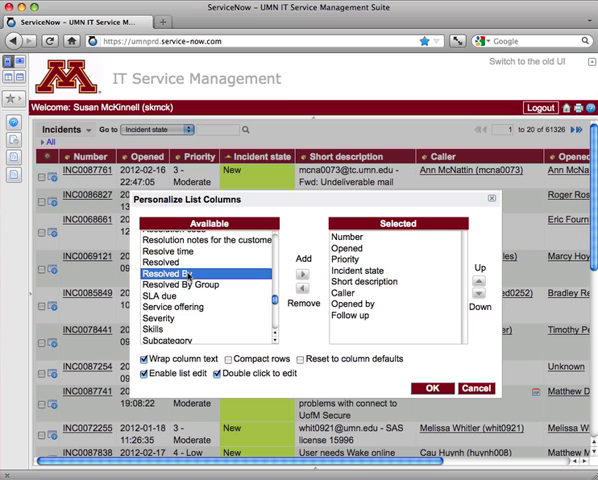
scroll(up, 3)
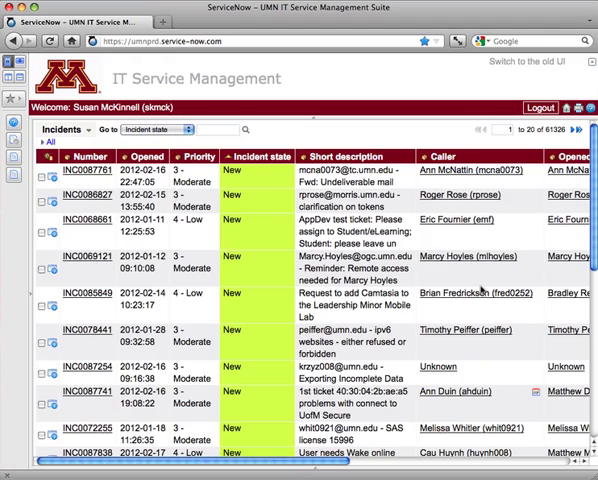
Run the filter Service offering is Moodle and check the Service offering column.
scroll(right, 3)
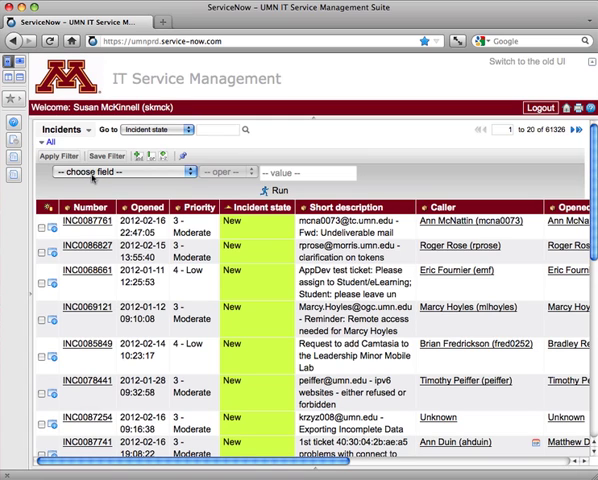
click(113, 172)
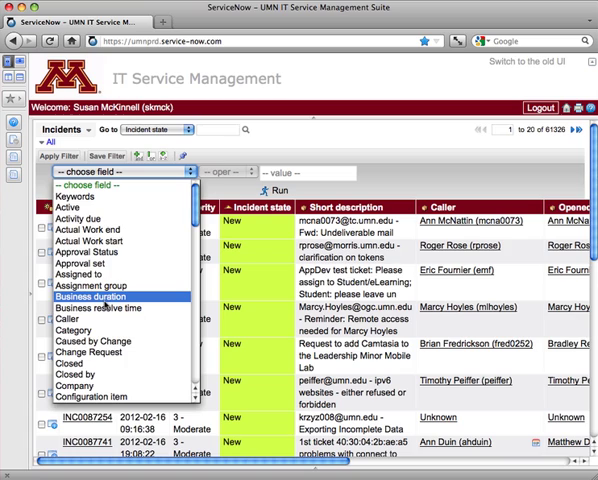
scroll(down, 3)
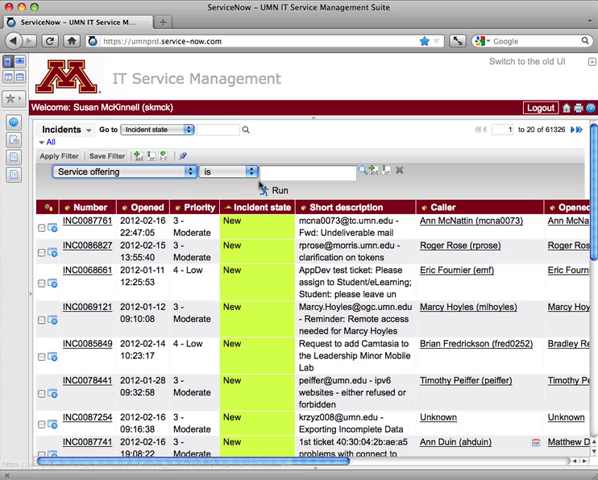
click(300, 172)
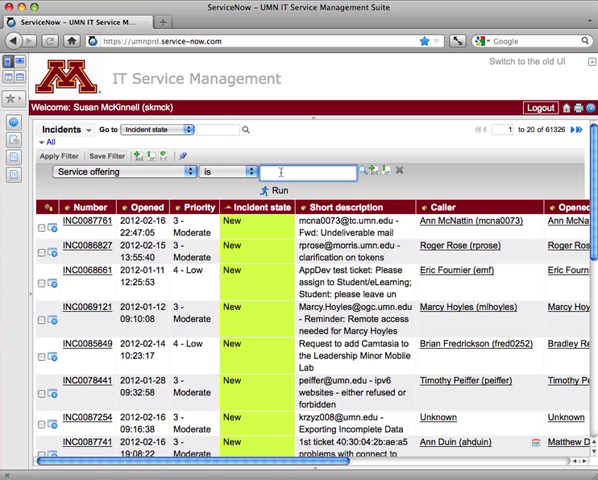
text(moodle)
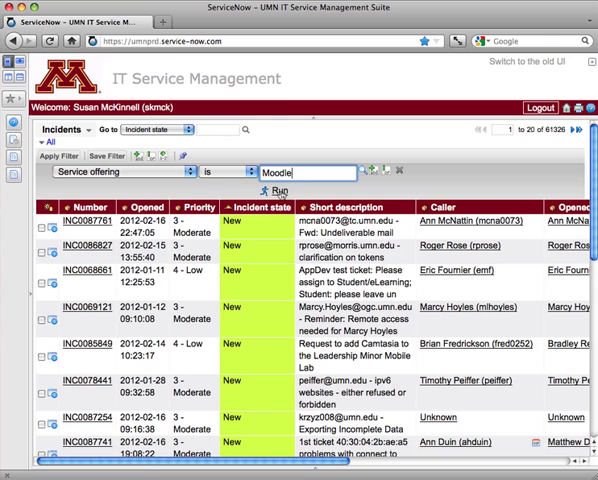
click(277, 191)
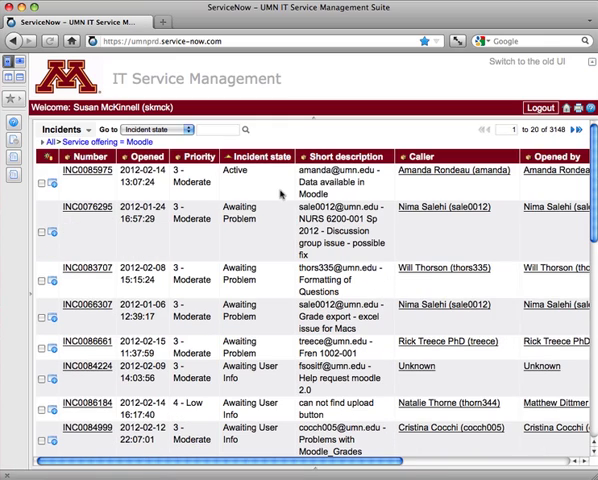
scroll(right, 3)
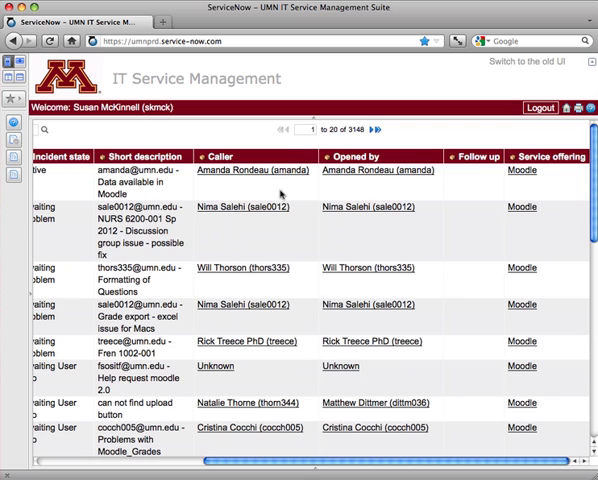
mouse_move(230, 330)
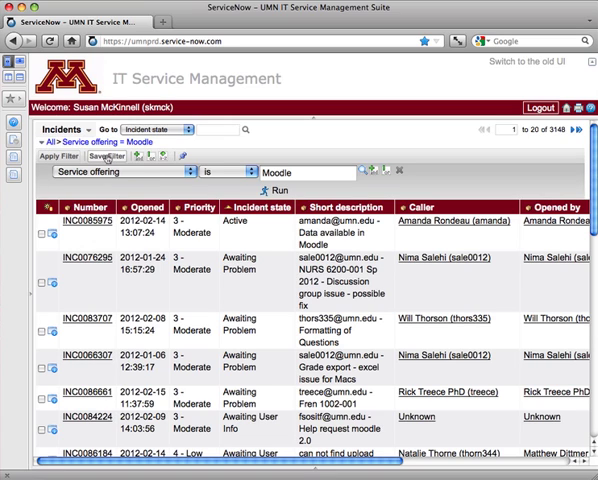
Save the current filter as 'Moodle', then clear it to show all incidents.
click(95, 160)
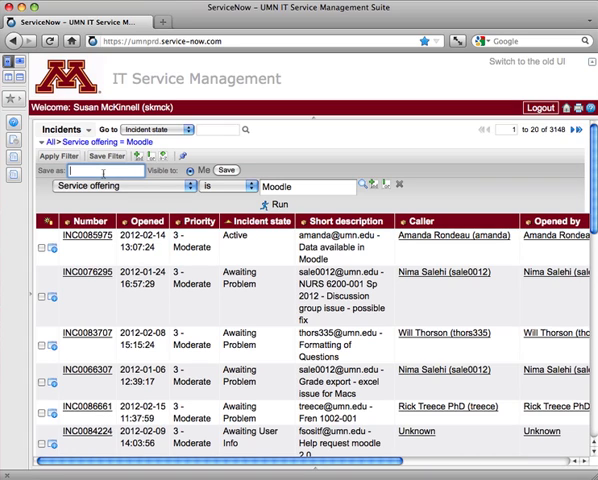
text(Moodle)
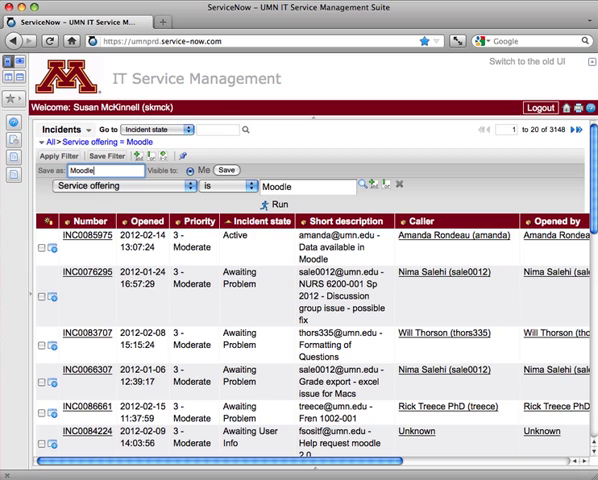
click(215, 171)
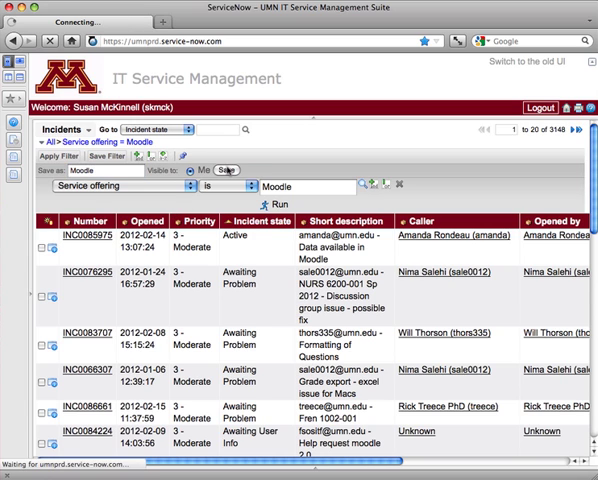
click(227, 170)
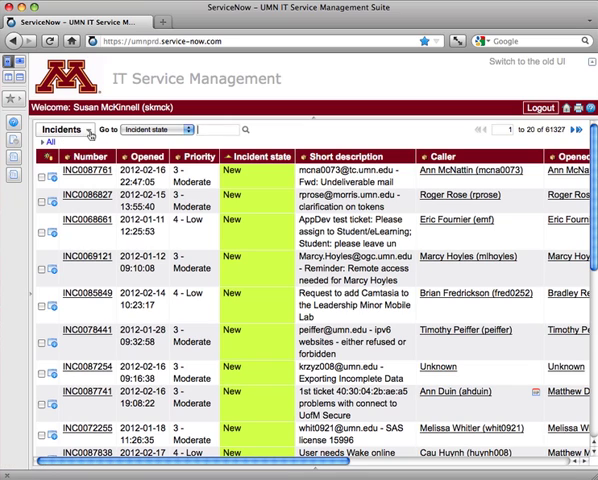
mouse_move(85, 130)
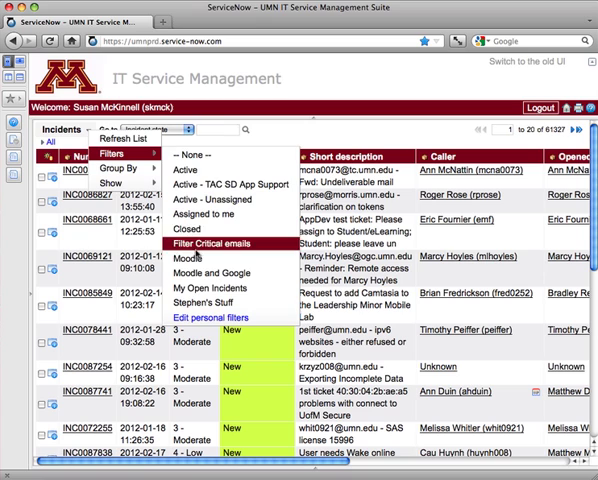
Apply the saved Moodle filter from the list menu's Filters.
click(188, 258)
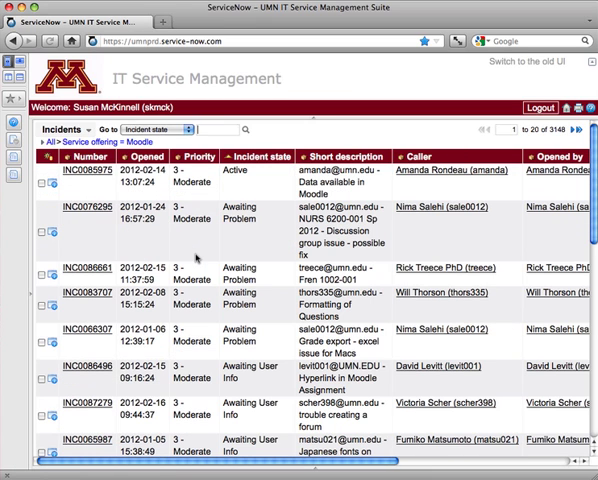
mouse_move(215, 363)
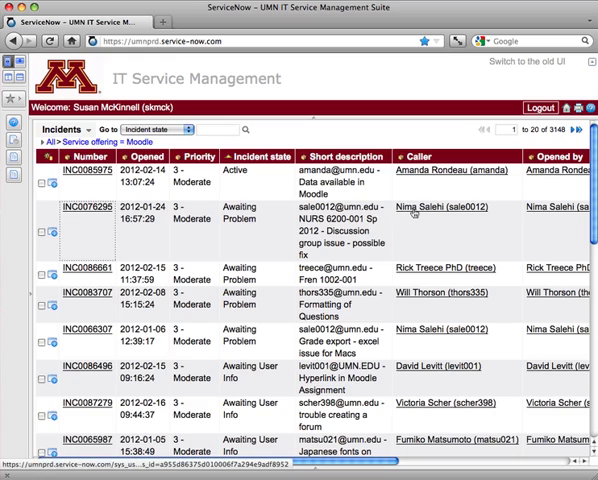
Preview the Moodle service offering record, then close the form pane.
scroll(right, 3)
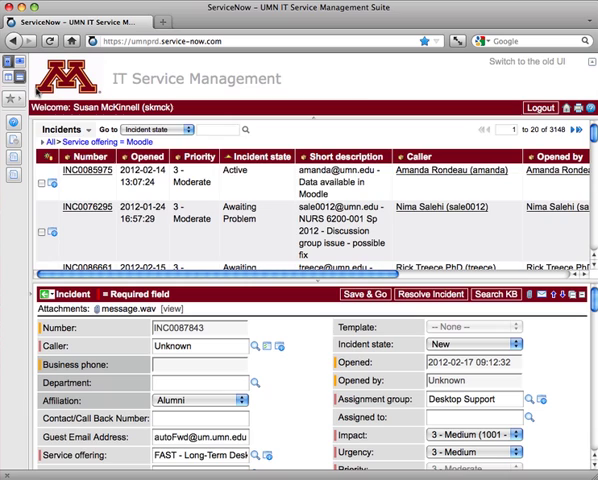
scroll(right, 3)
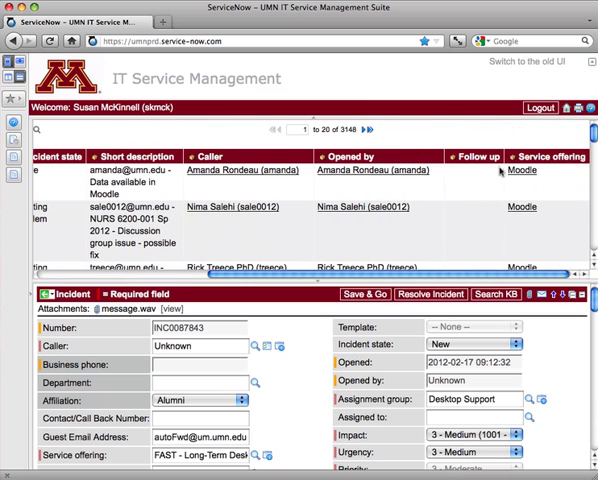
click(520, 170)
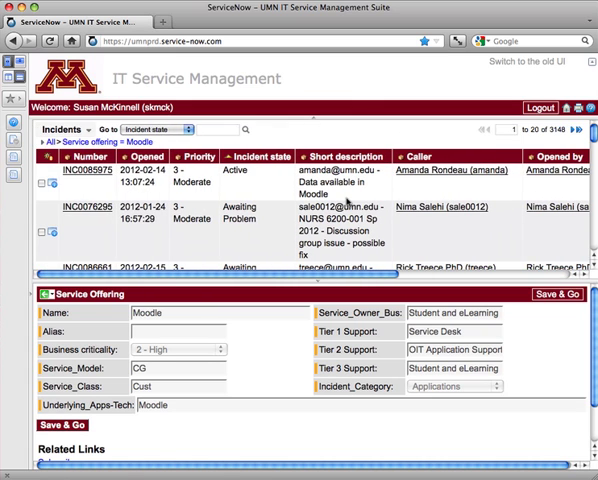
click(15, 92)
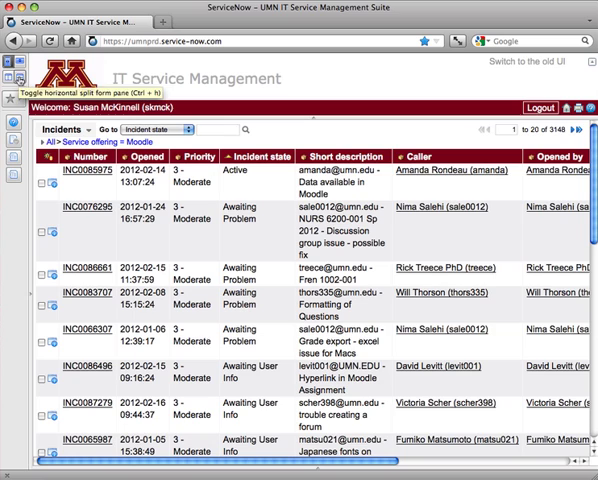
mouse_move(100, 243)
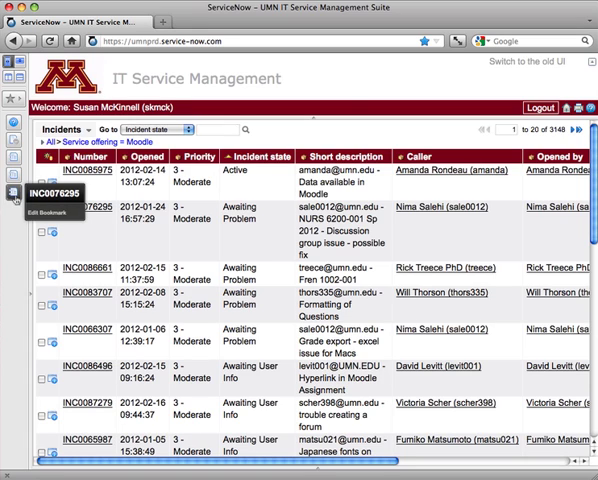
mouse_move(112, 251)
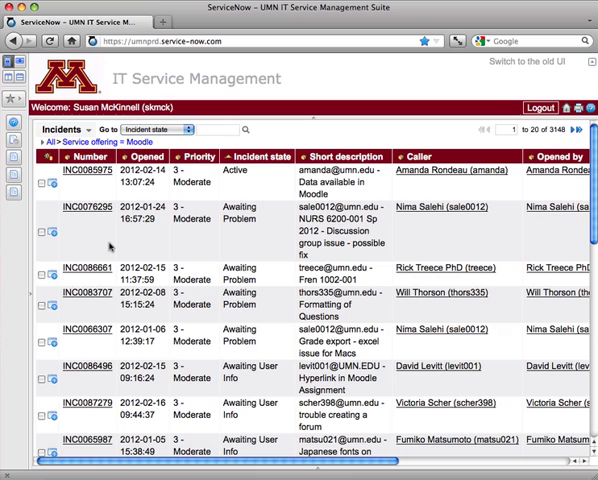
Assign incident INC0076295 a new label named 'Hot Items'.
right_click(110, 248)
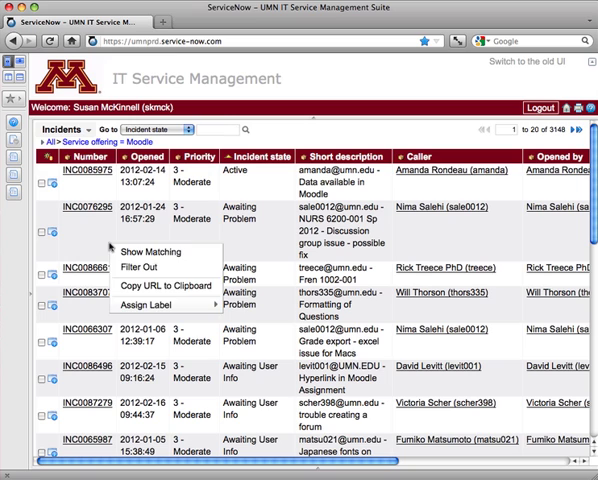
mouse_move(155, 300)
text(Hot It)
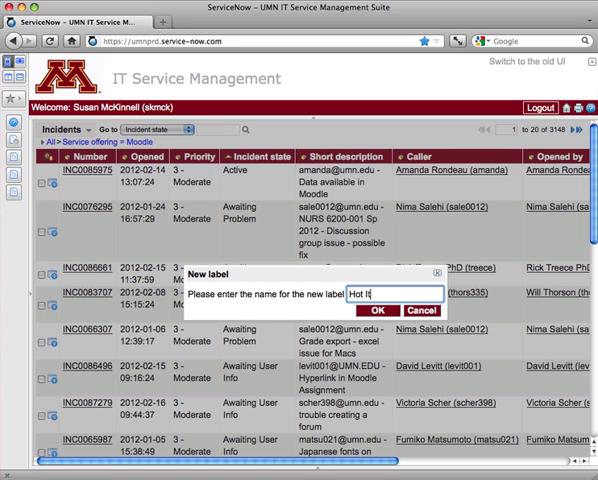
text(ems)
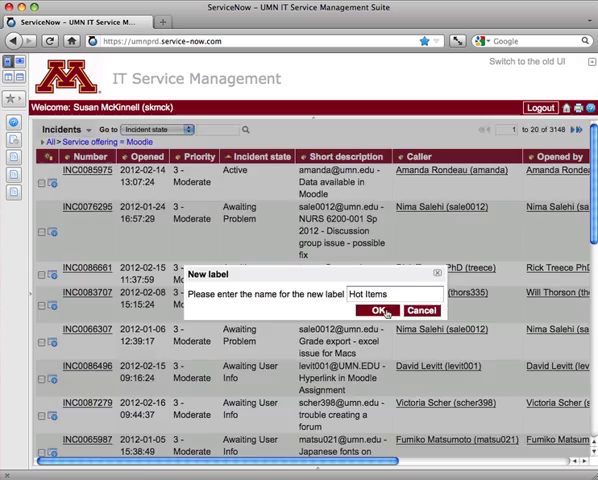
click(377, 310)
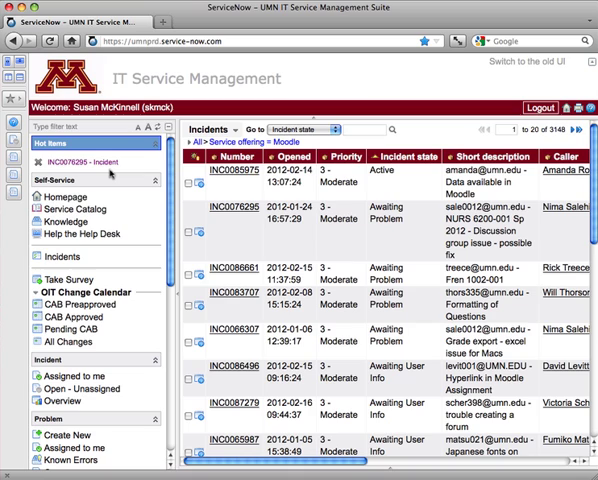
mouse_move(18, 213)
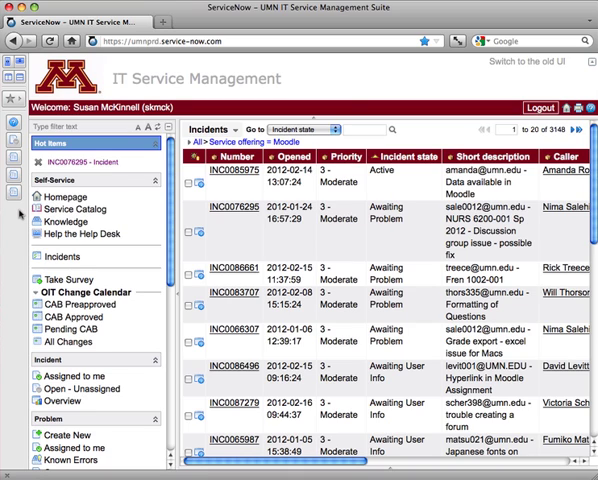